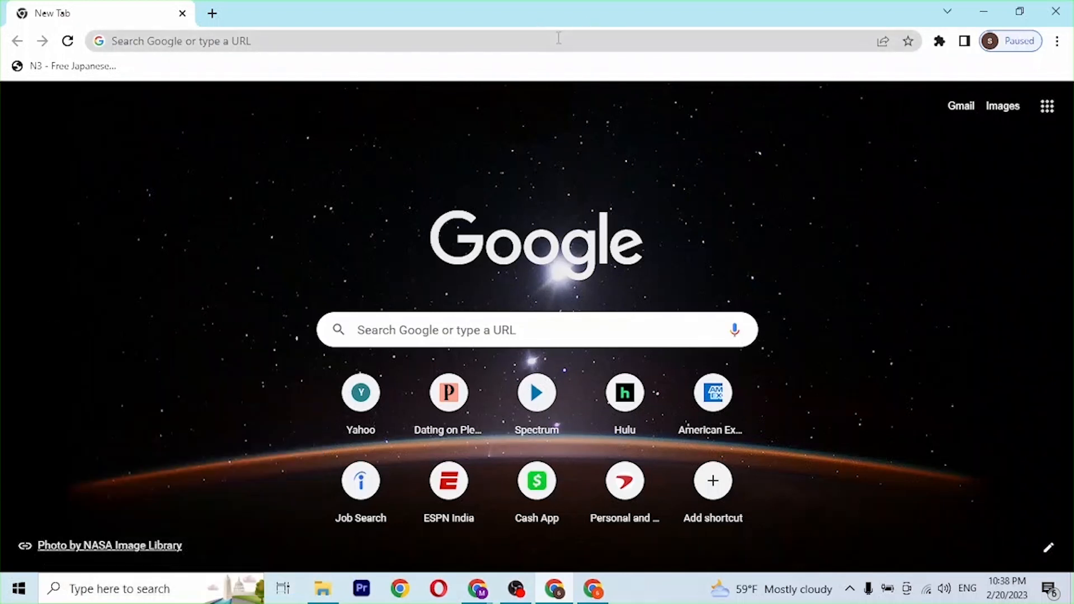
Step: Search Google for 'ultipro login' and open the login.ultipro.com sign-in page
text(ultiprolog)
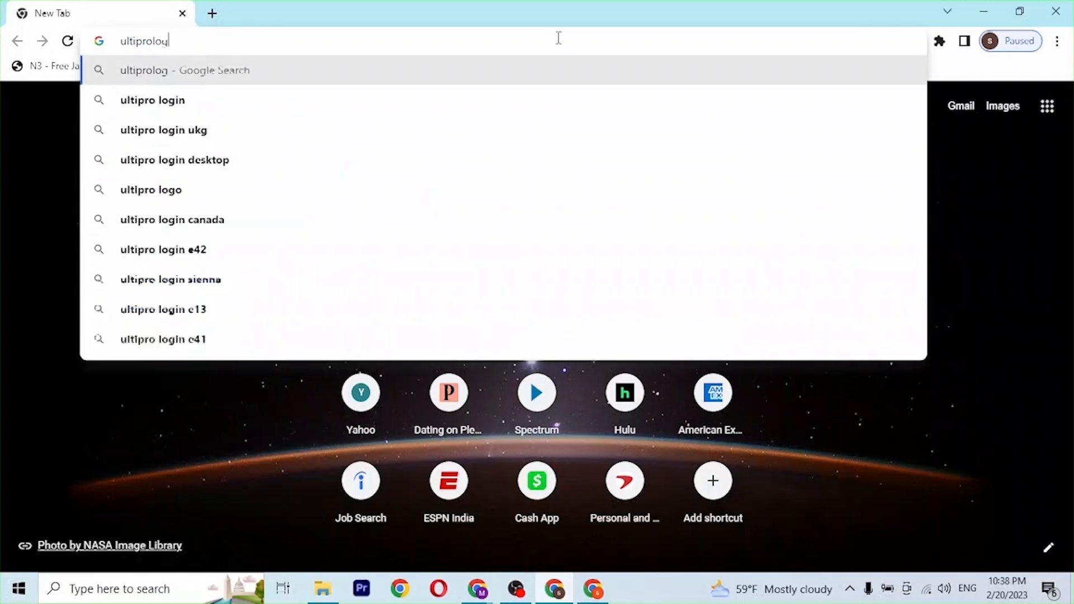
click(152, 100)
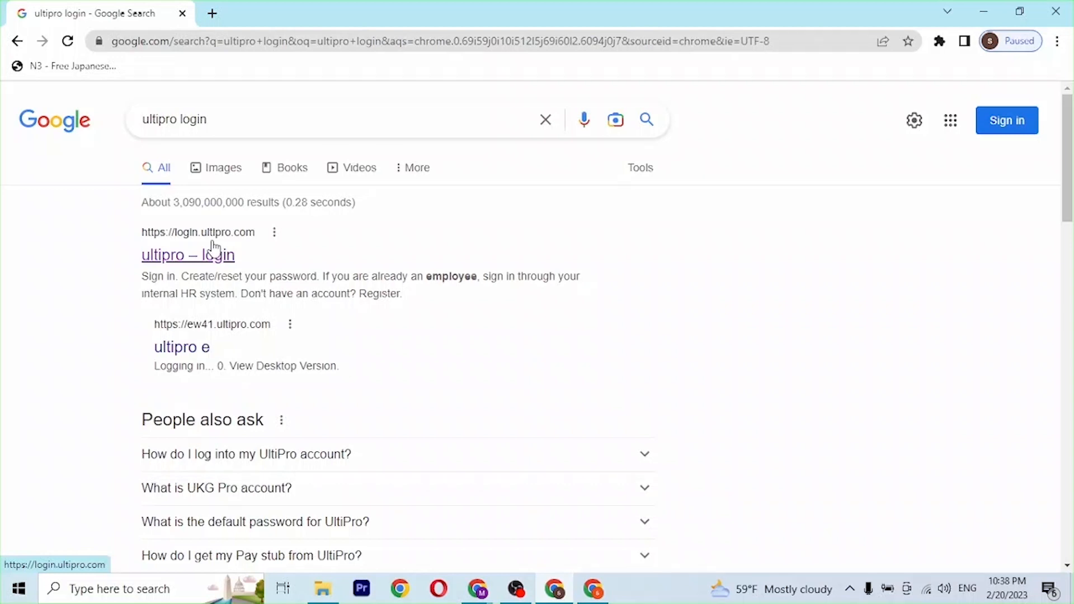
click(188, 255)
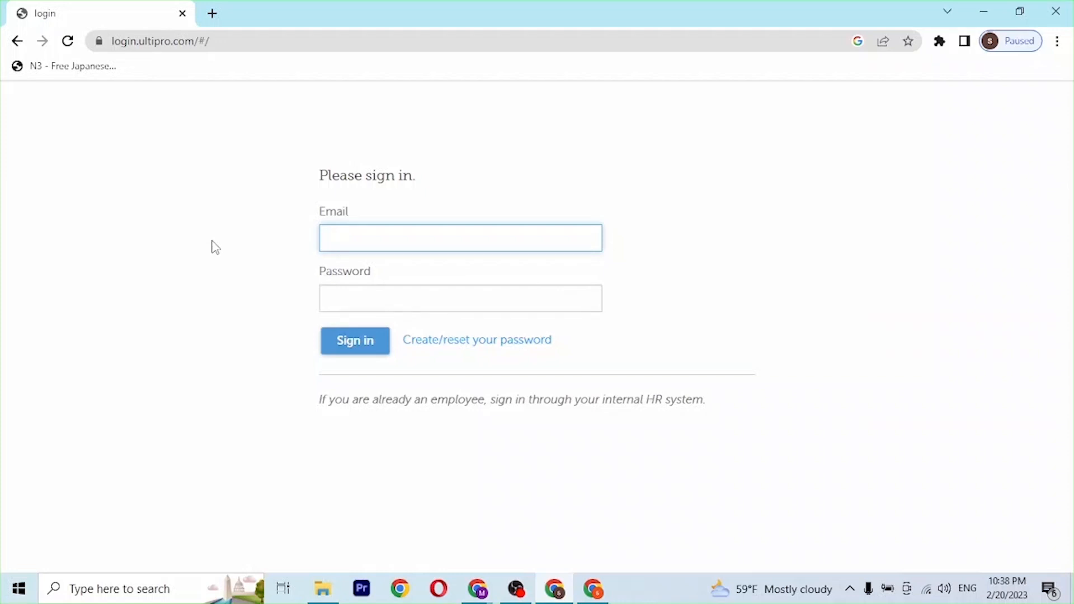
click(459, 238)
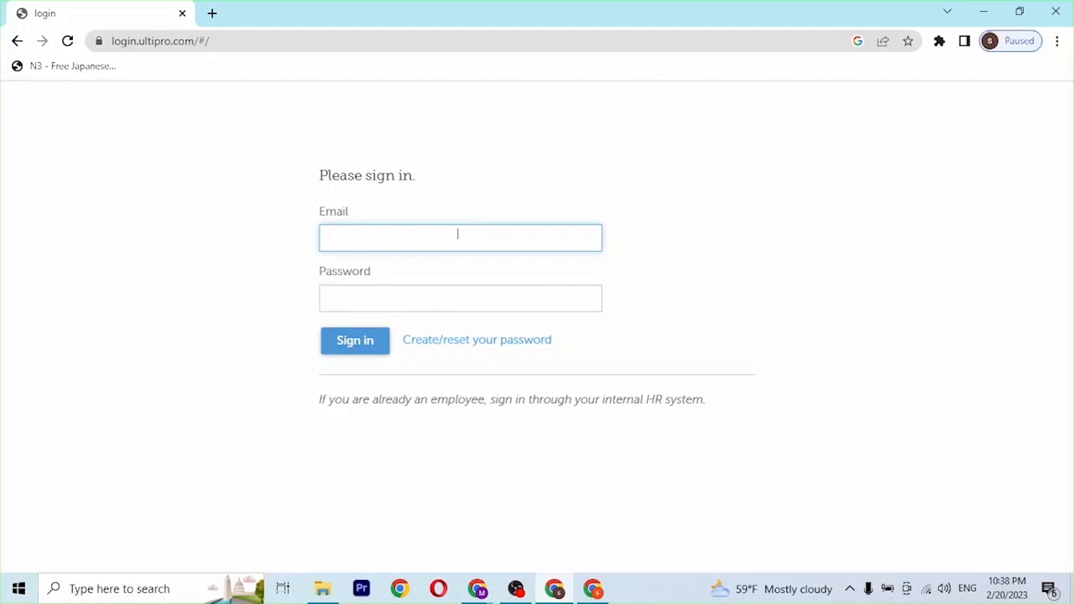
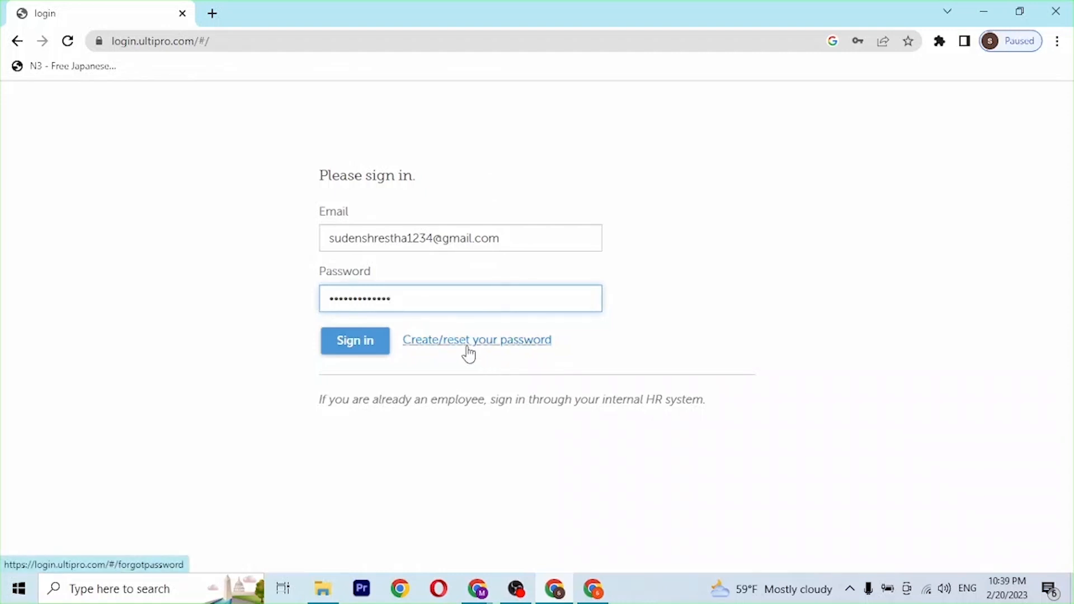
mouse_move(458, 353)
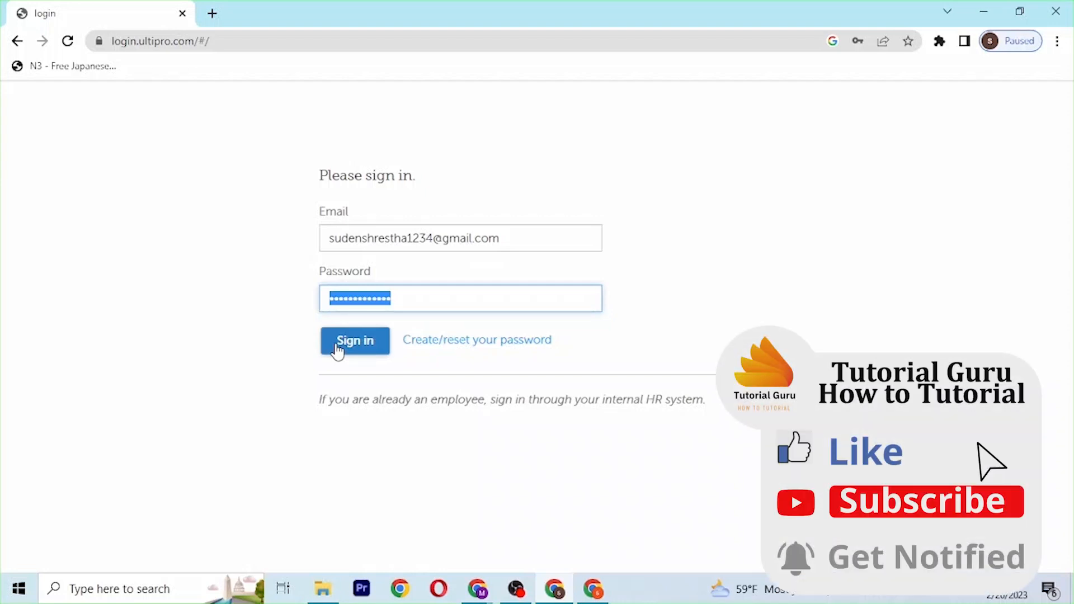
mouse_move(808, 459)
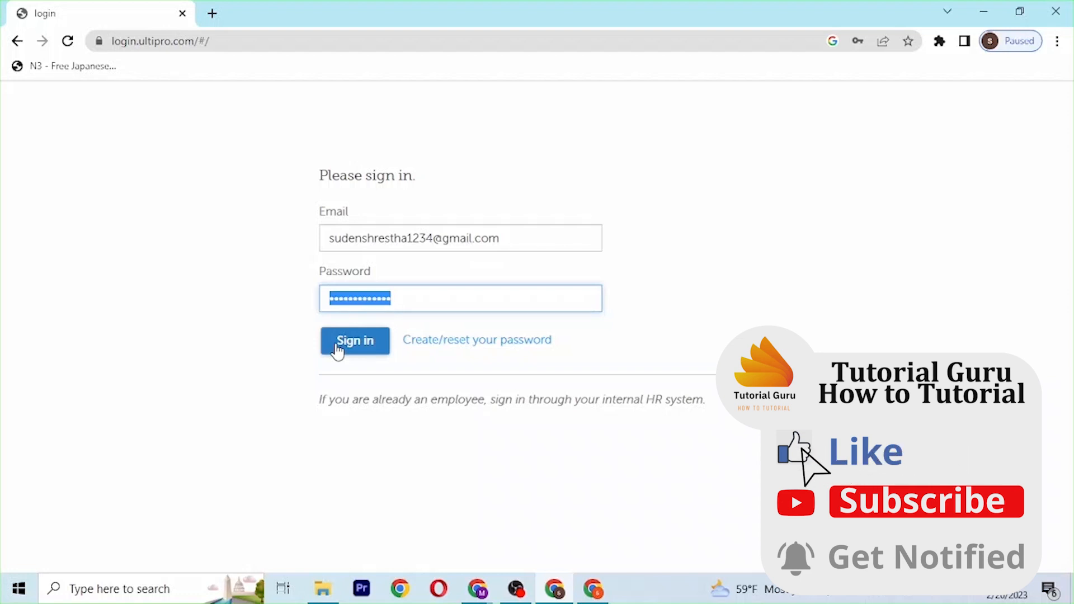